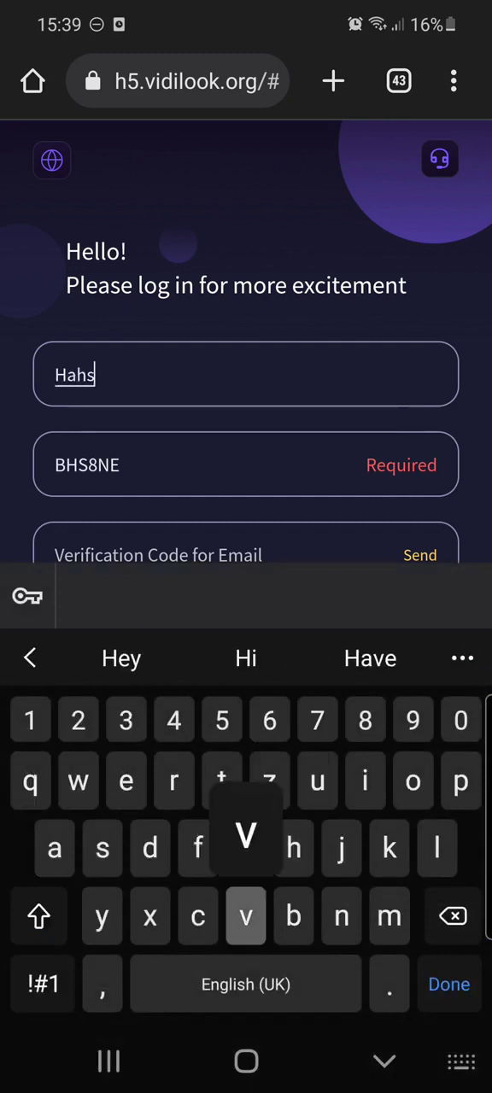
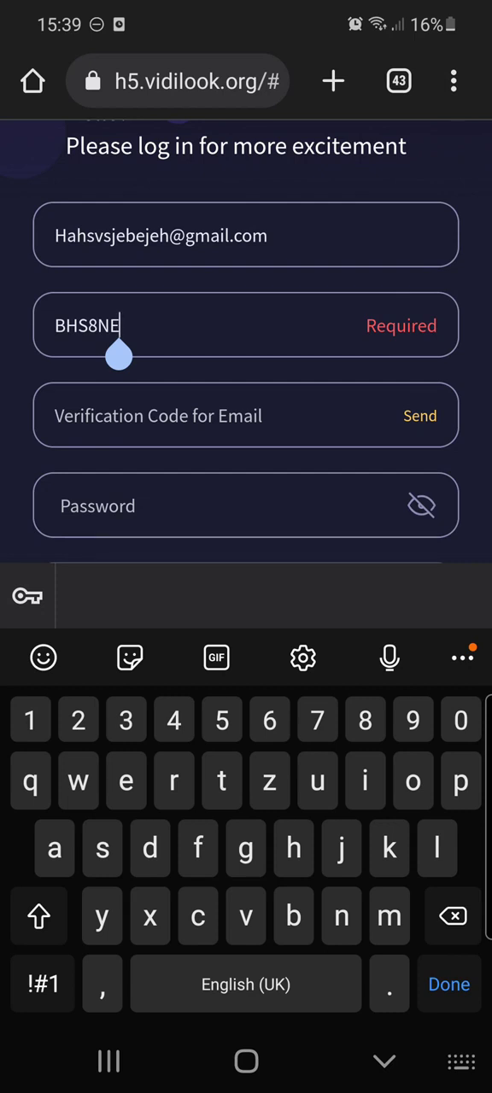
Request the email verification code and slide the anti-robot puzzle to Success
click(37, 915)
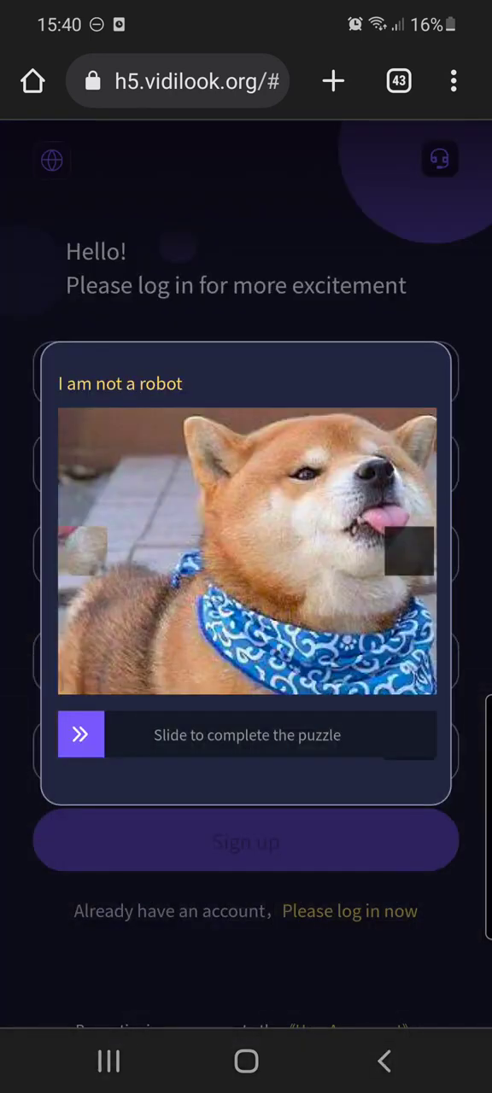
drag(82, 734, 396, 734)
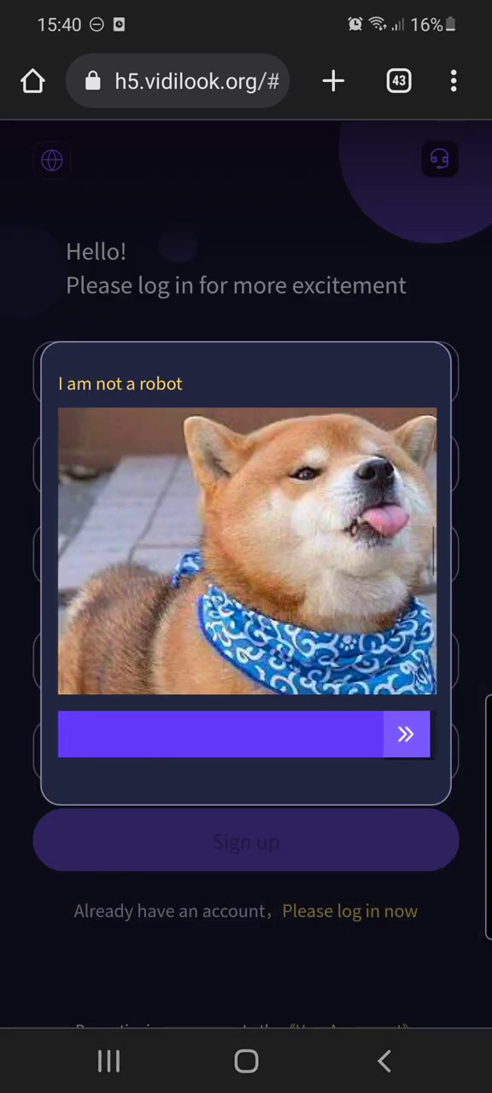
drag(218, 734, 406, 734)
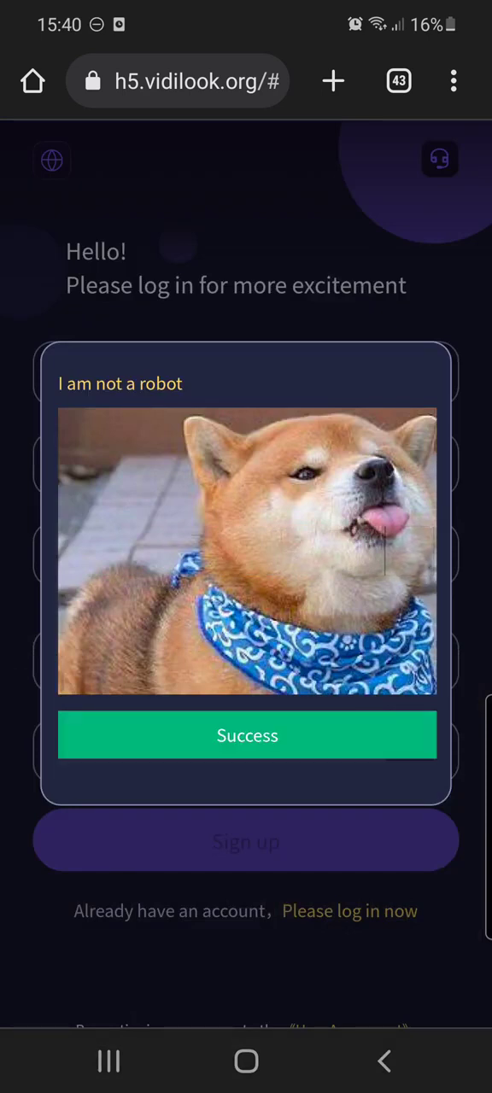
click(246, 734)
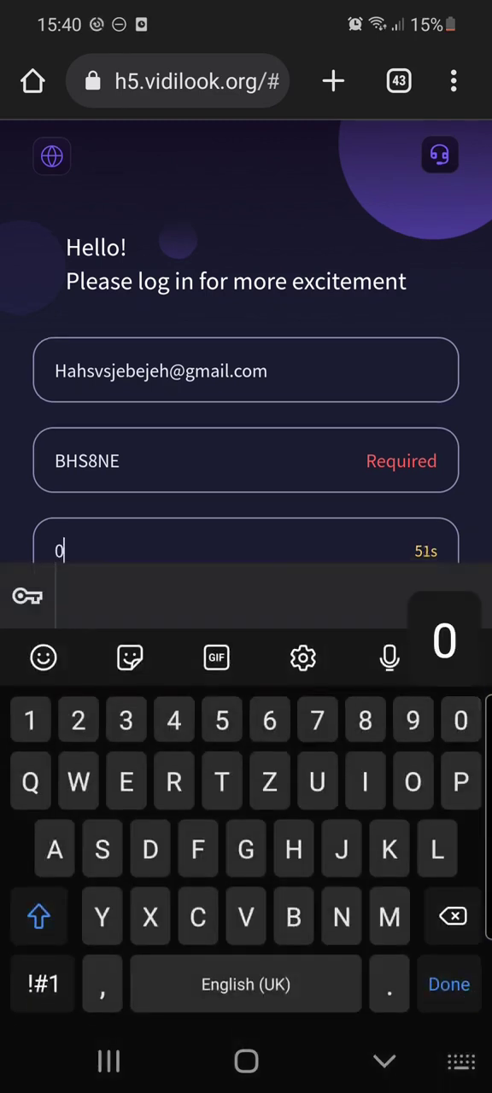
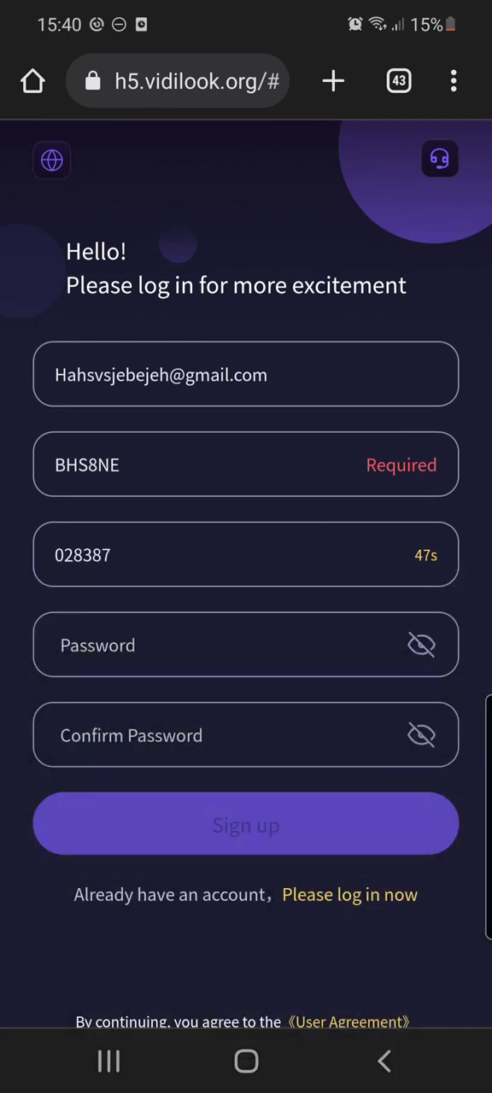
click(246, 646)
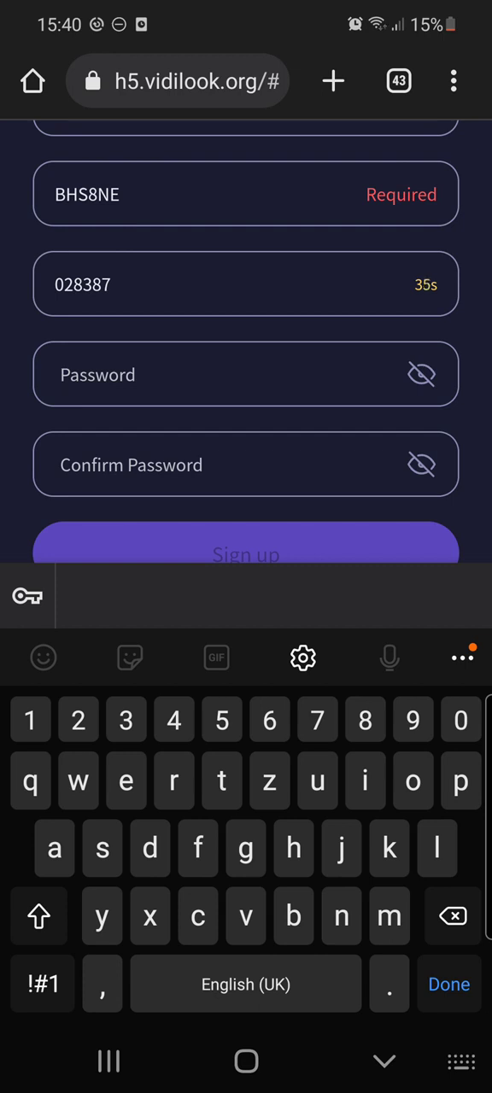
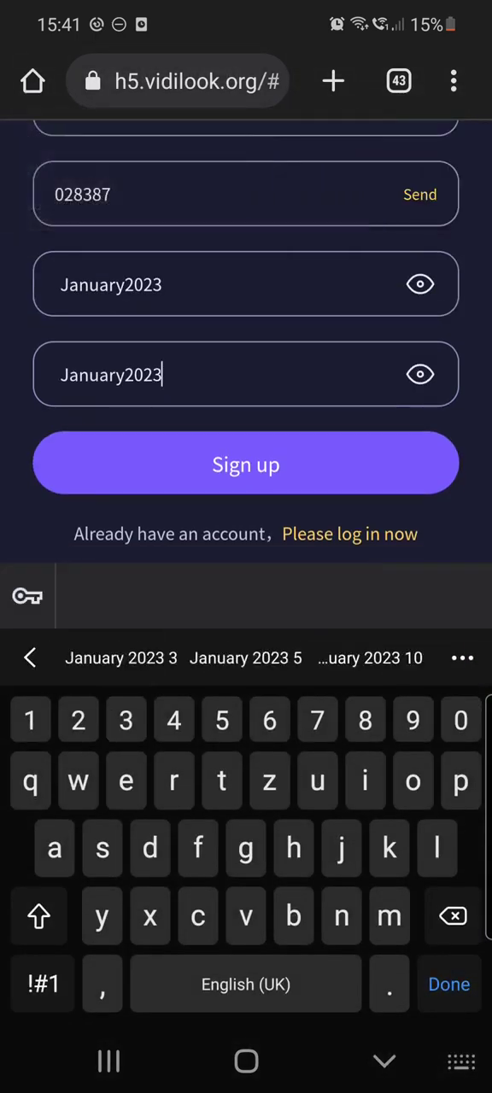